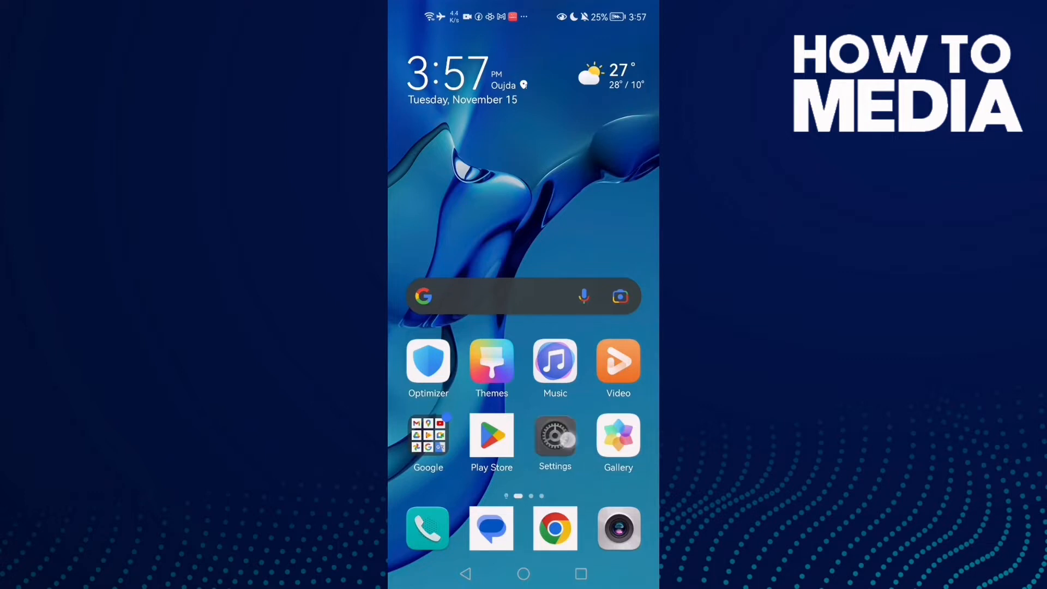
Step: Launch Settings from the home screen and scroll down until Apps appears
{"action": "left_click", "coordinate": [556, 435]}
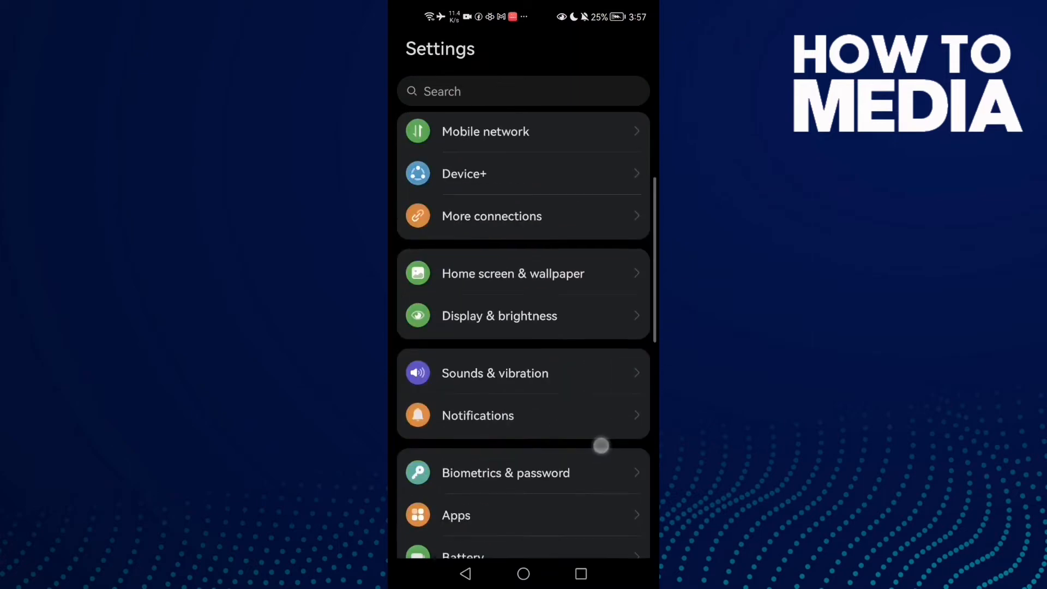
{"action": "scroll", "scroll_direction": "down", "scroll_amount": 3}
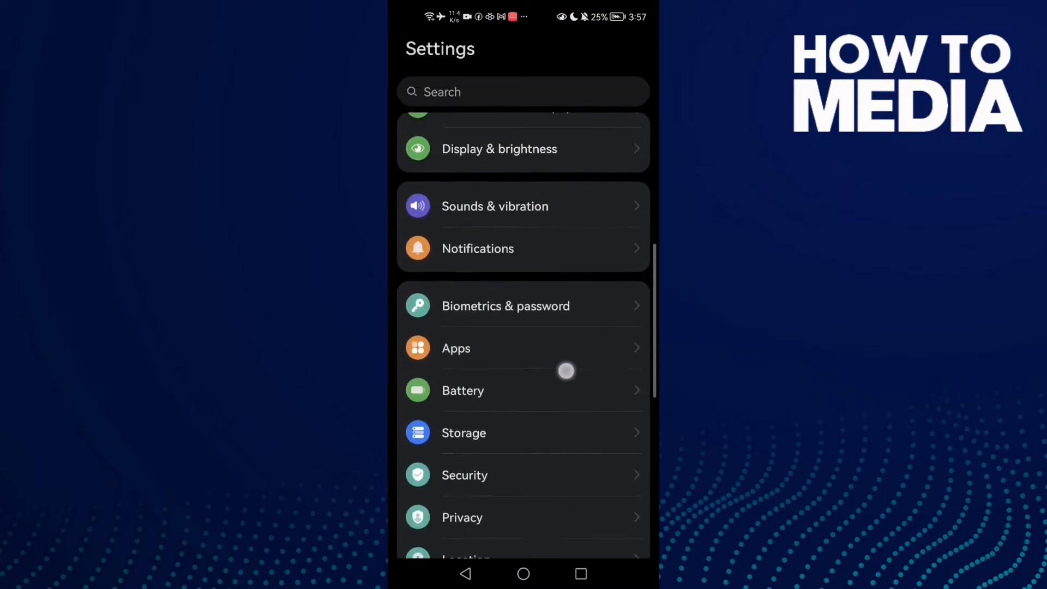
{"action": "scroll", "scroll_direction": "down", "scroll_amount": 3}
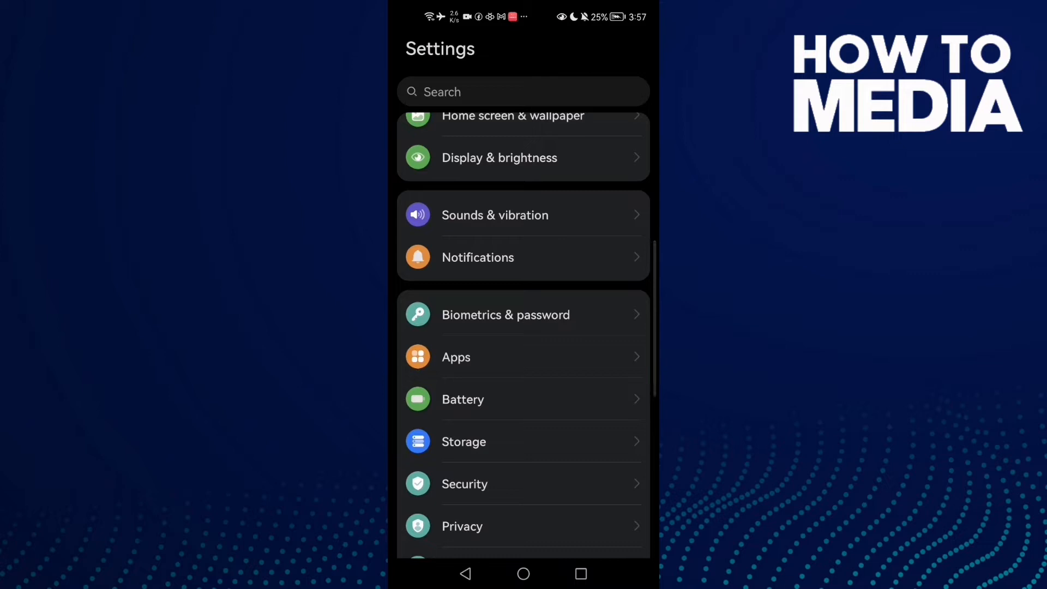
Step: Open the installed apps list and search for 'twi' to find Twitter
{"action": "left_click", "coordinate": [456, 358]}
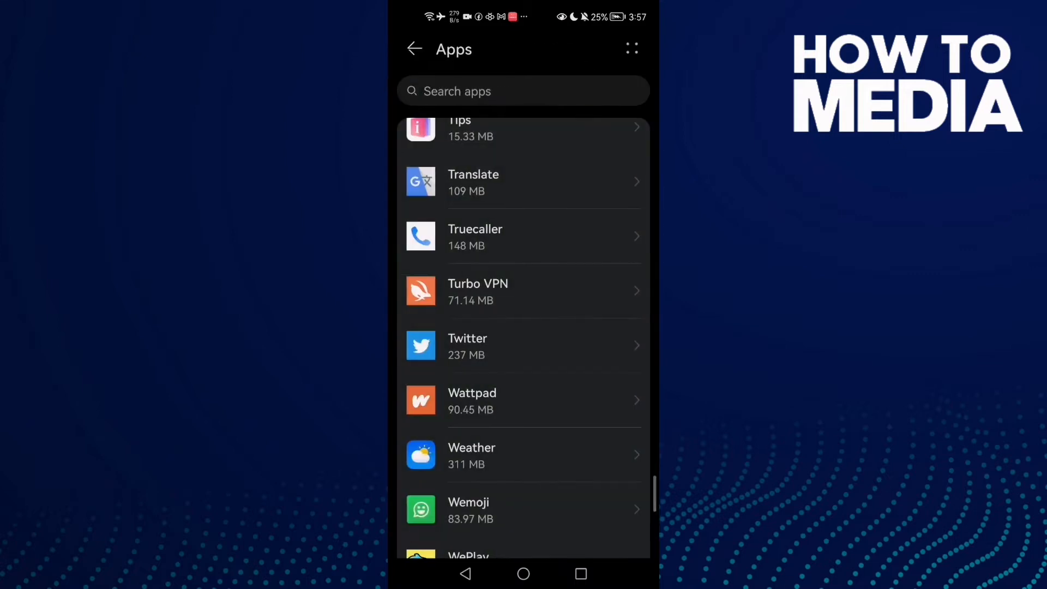
{"action": "left_click", "coordinate": [522, 91]}
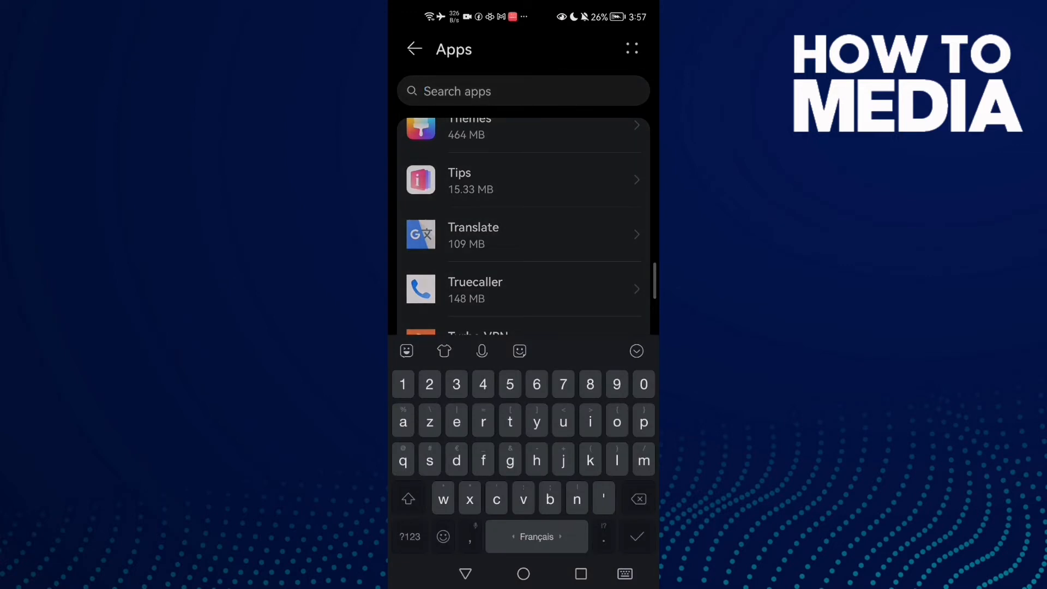
{"action": "type", "text": "twi"}
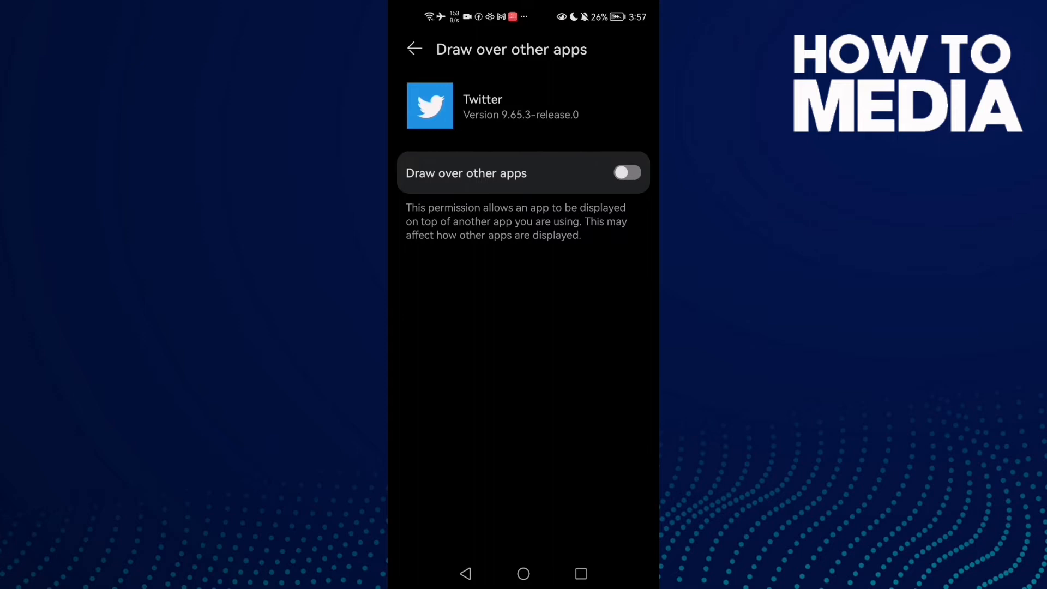
Step: Return to Twitter's App info and force stop Twitter, confirming the prompt
{"action": "left_click", "coordinate": [414, 49]}
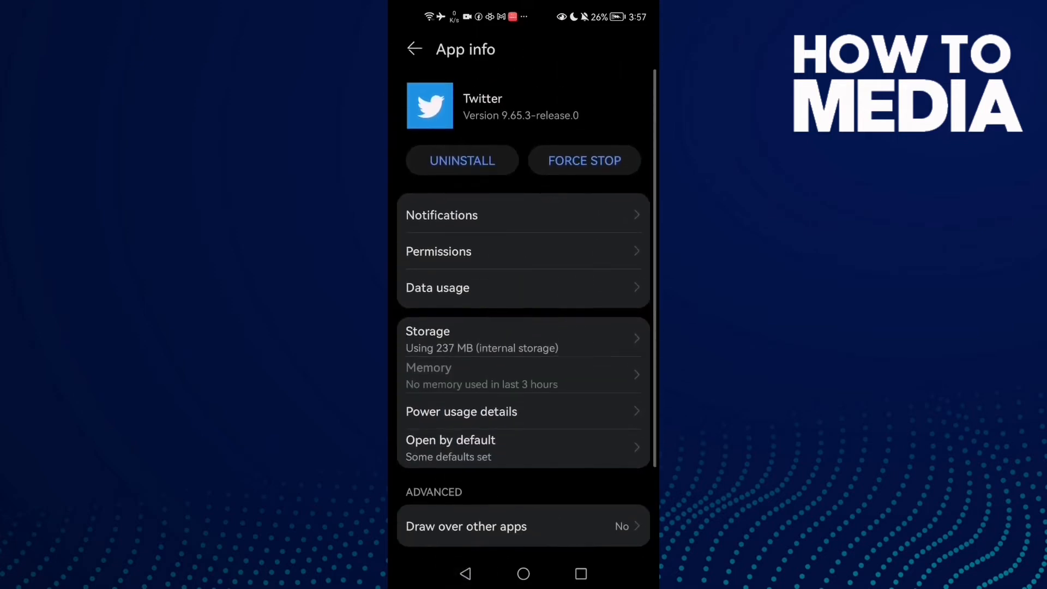
{"action": "left_click", "coordinate": [584, 160]}
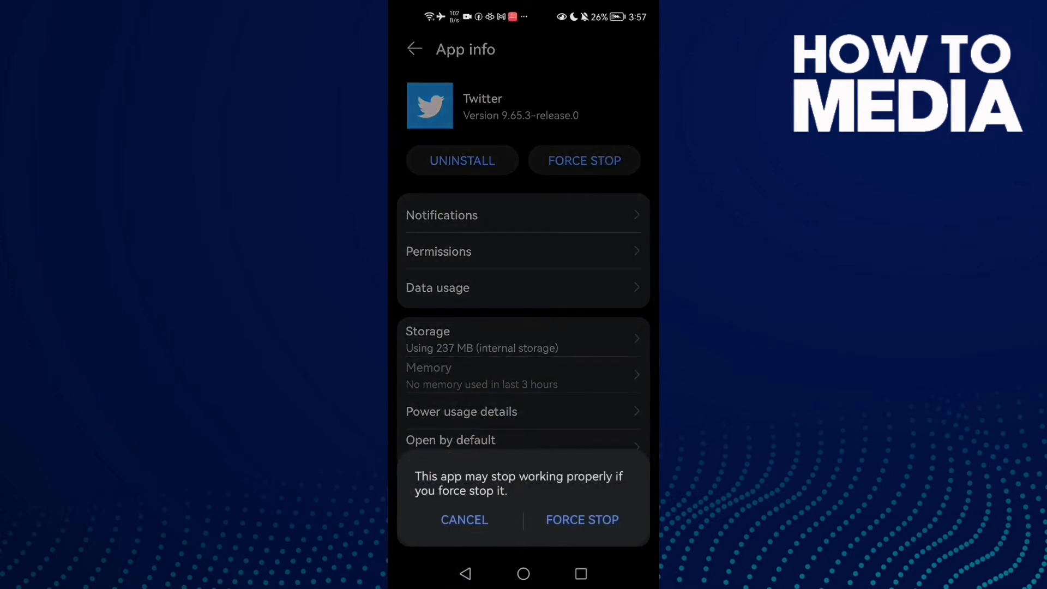
{"action": "left_click", "coordinate": [464, 520]}
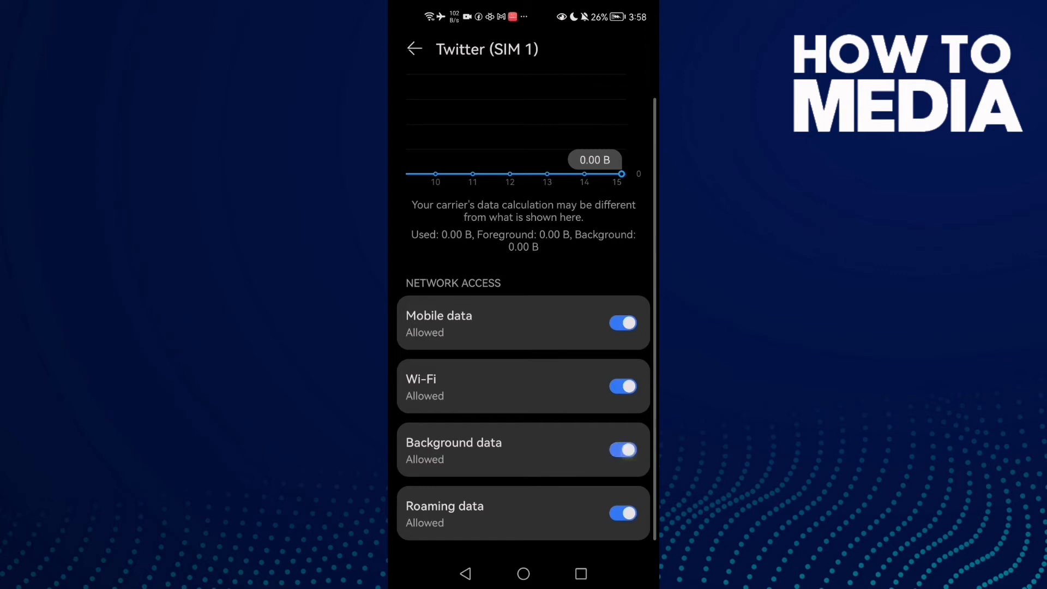
Step: Clear Twitter's cached files and return to its App info page
{"action": "left_click", "coordinate": [414, 49]}
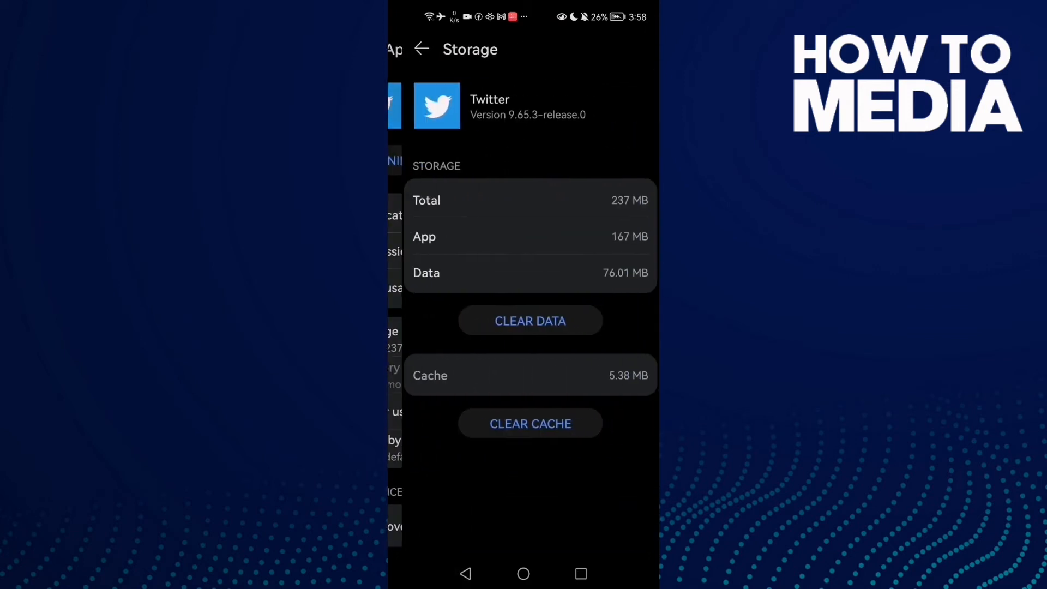
{"action": "left_click", "coordinate": [505, 424]}
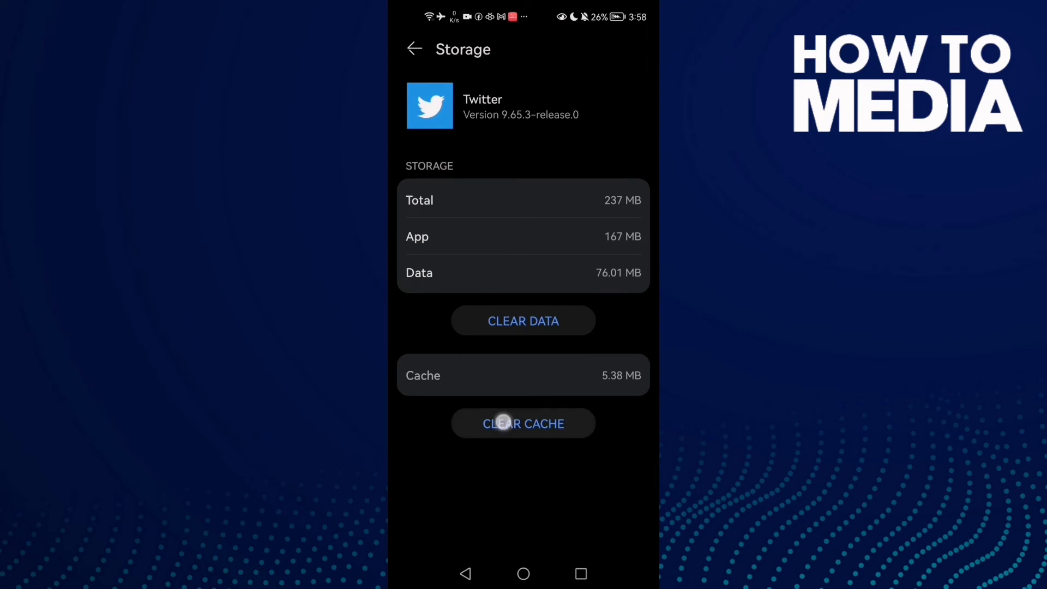
{"action": "left_click", "coordinate": [414, 48]}
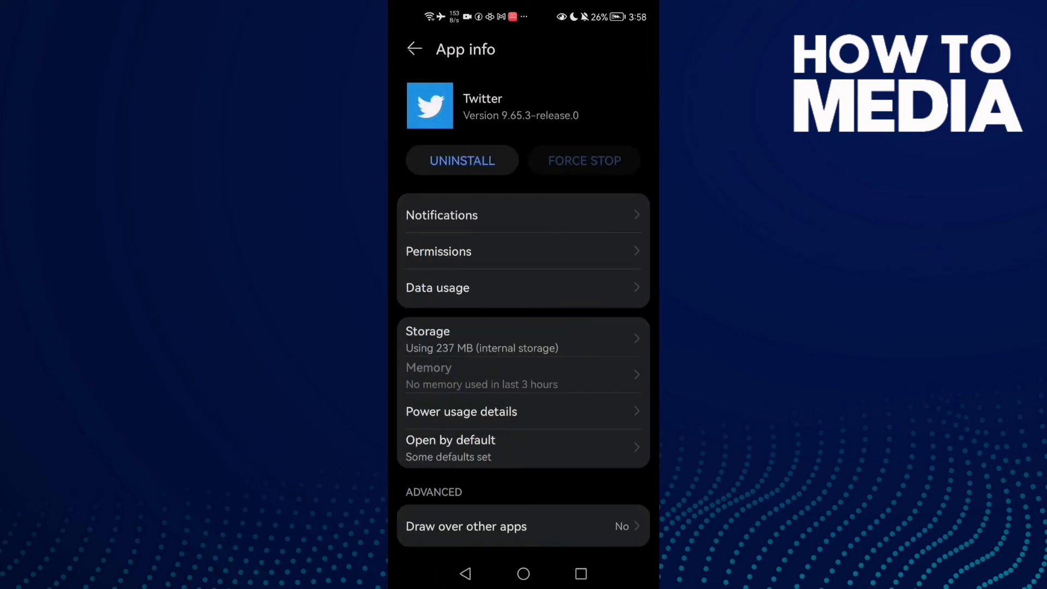